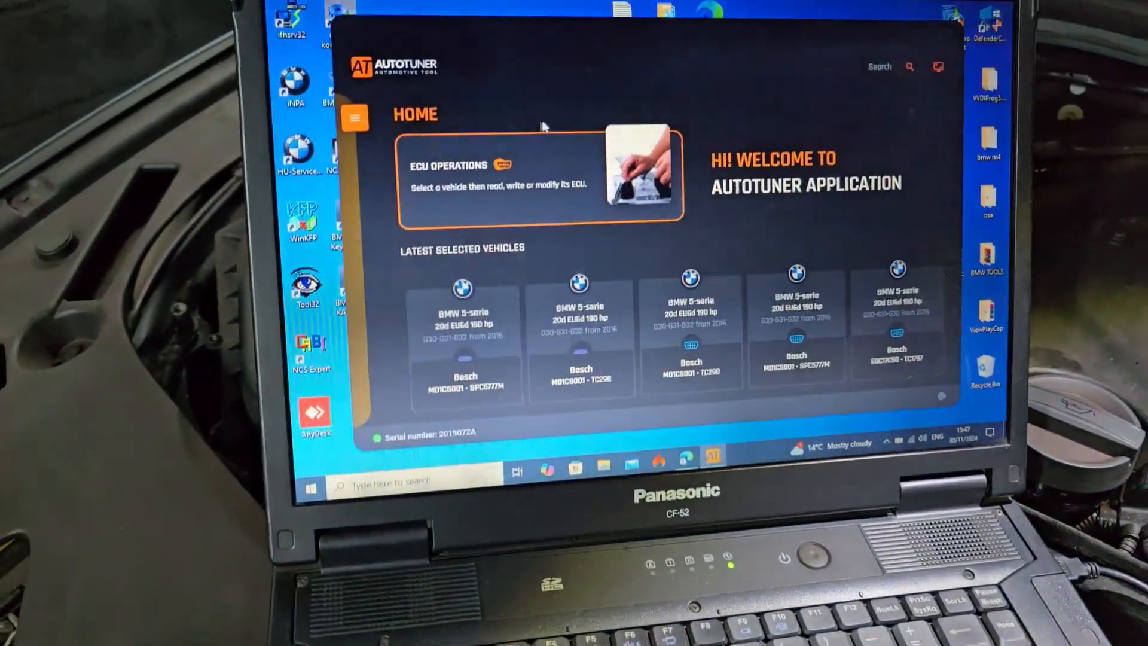
Step: Open the recent BMW 5-series MD1CS001 vehicle and choose to write a tuned file or backup
click(463, 337)
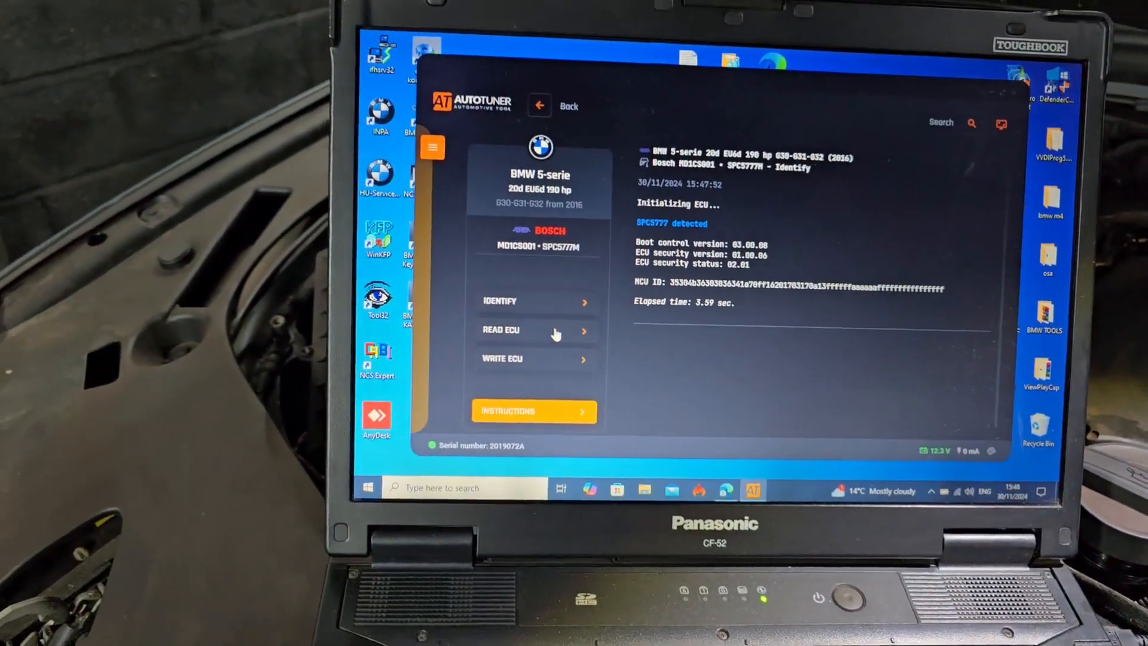
click(503, 359)
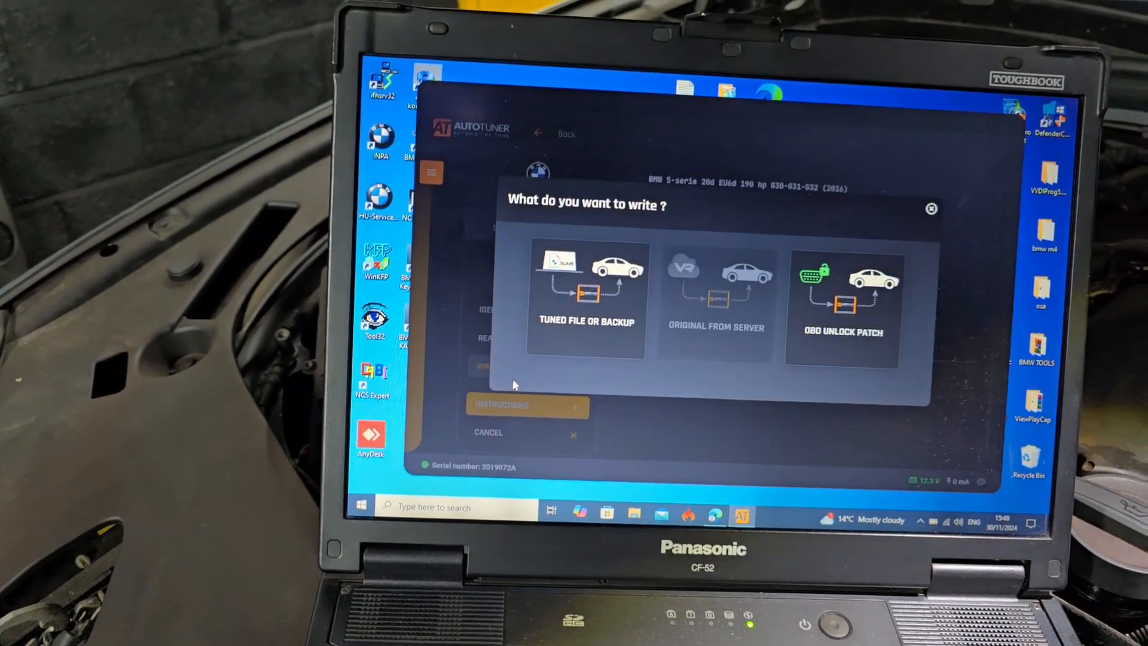
click(586, 300)
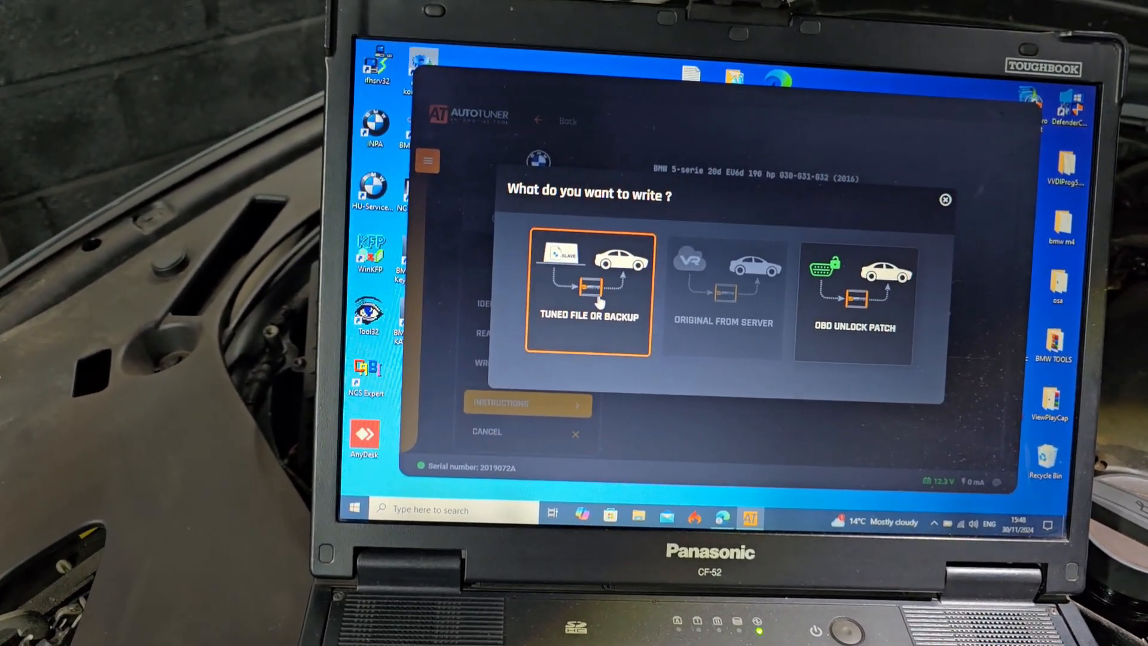
Step: Bring up the file picker for a tuned file and browse the Downloads folder
click(588, 293)
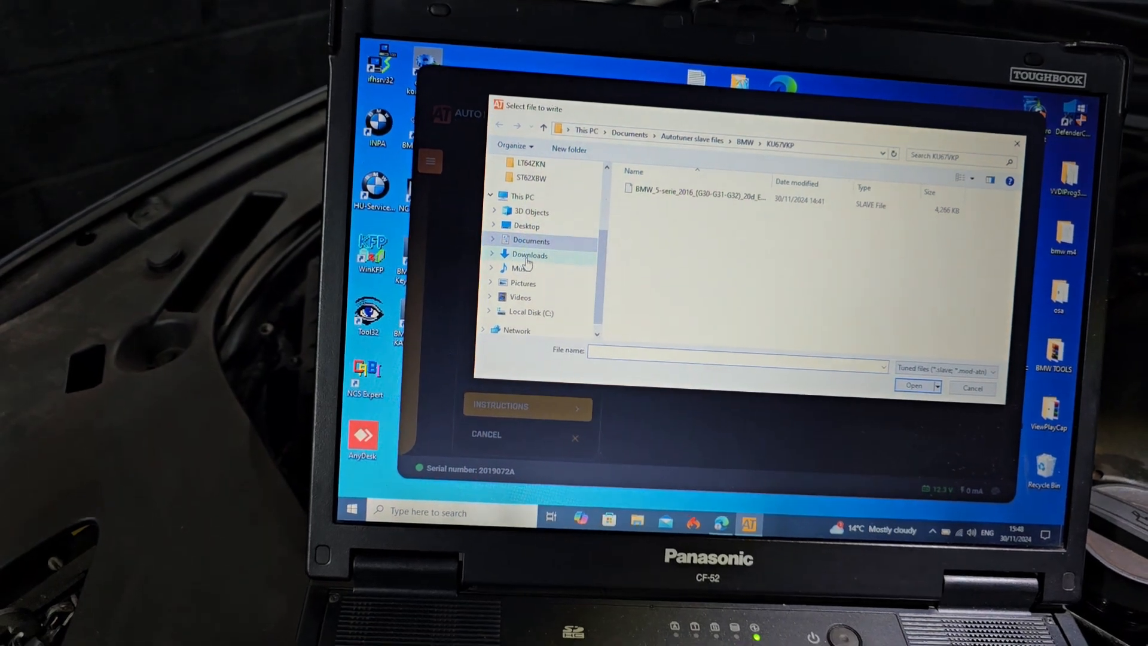
click(529, 254)
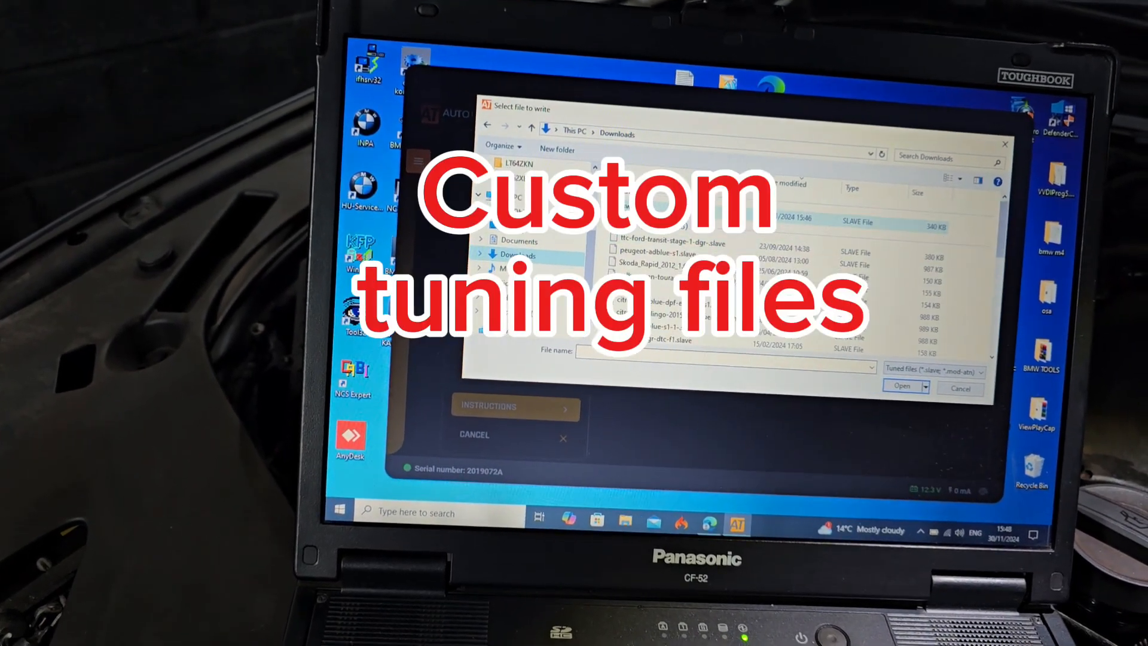